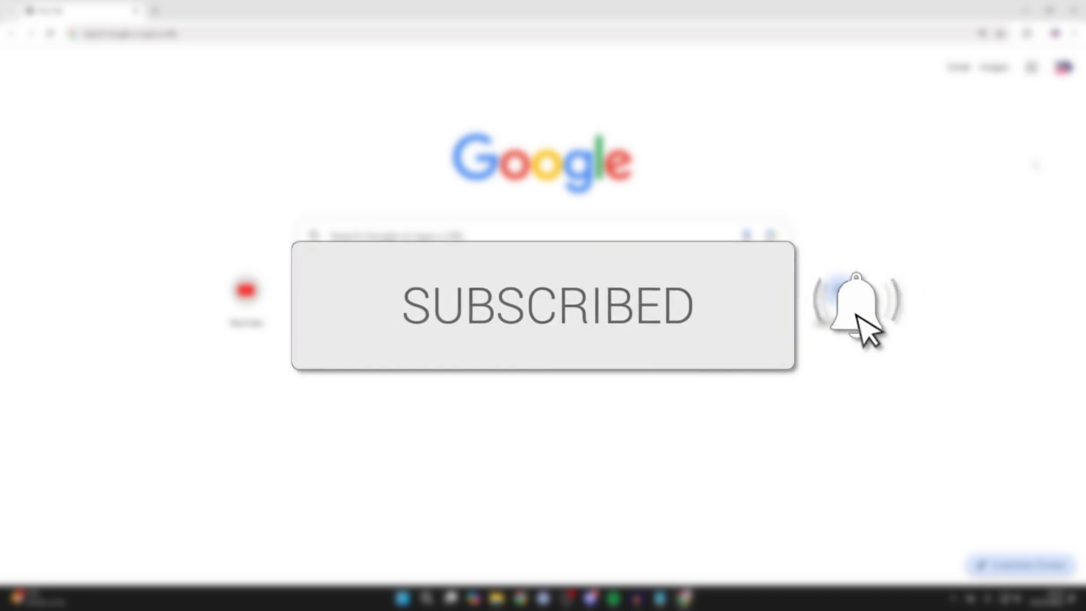
Step: Open Chrome's Settings from the three-dot menu and go to the System section
left_click(857, 302)
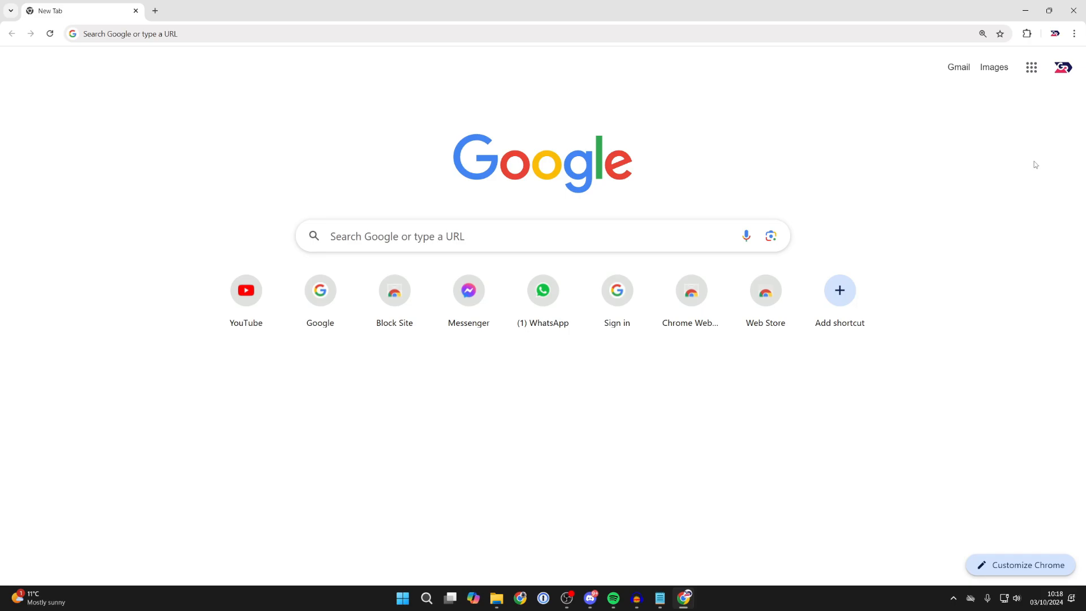
left_click(1073, 33)
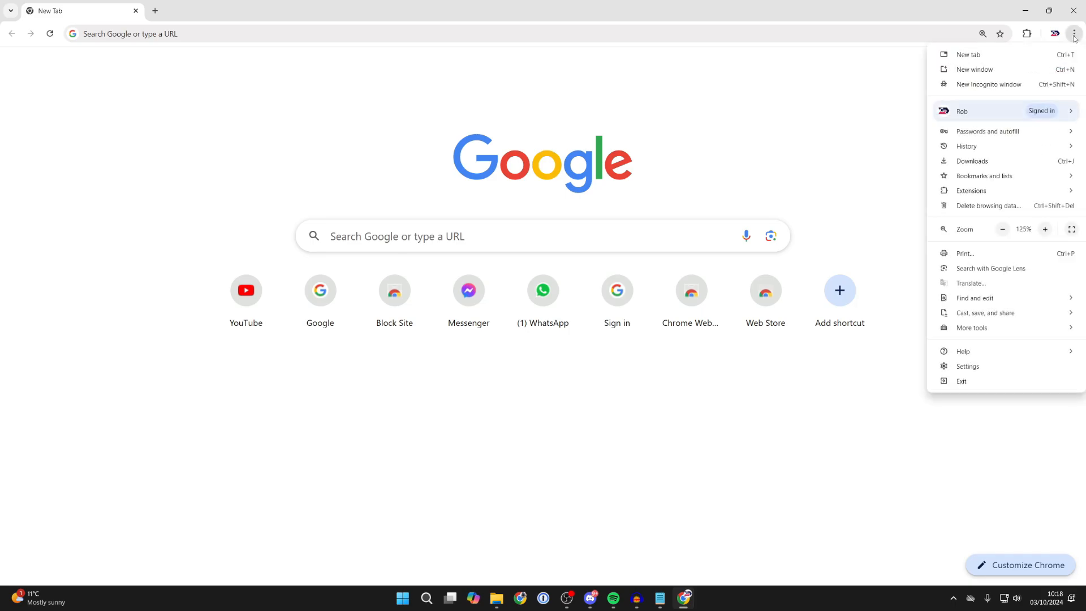
left_click(967, 366)
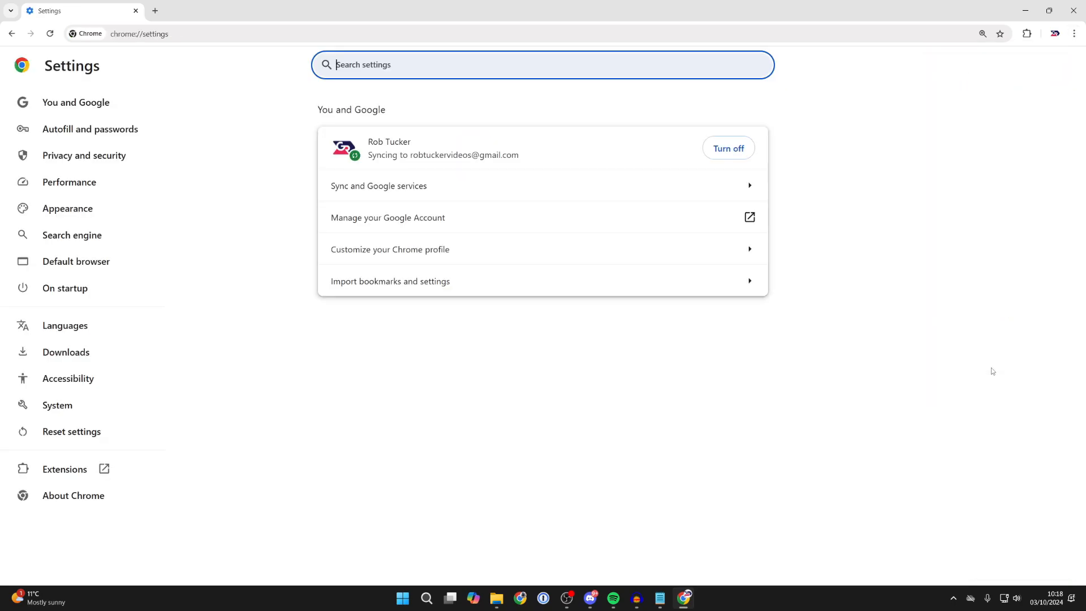
mouse_move(58, 405)
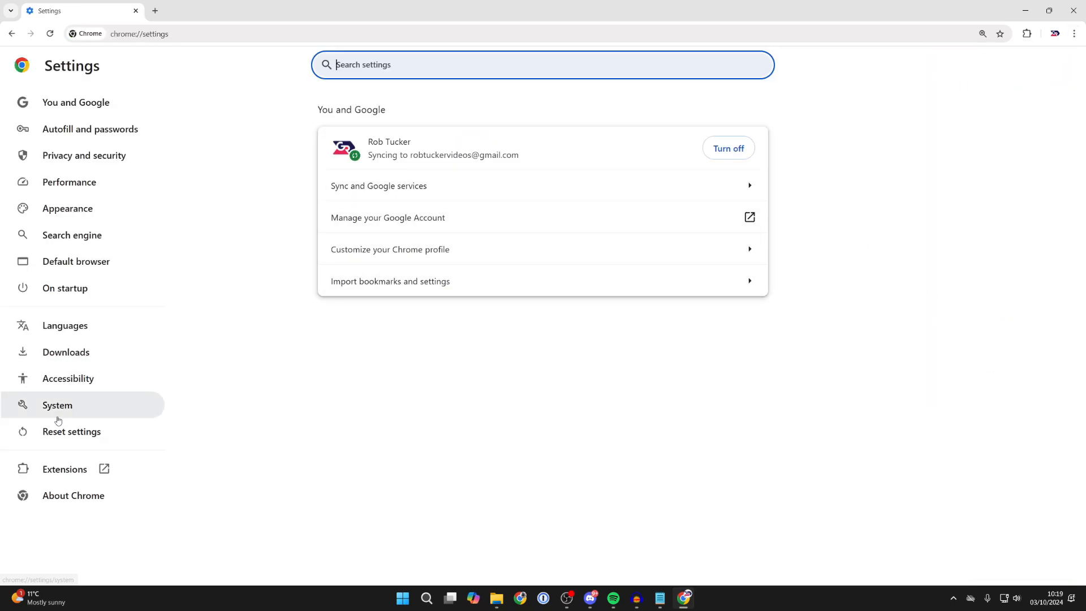
left_click(58, 405)
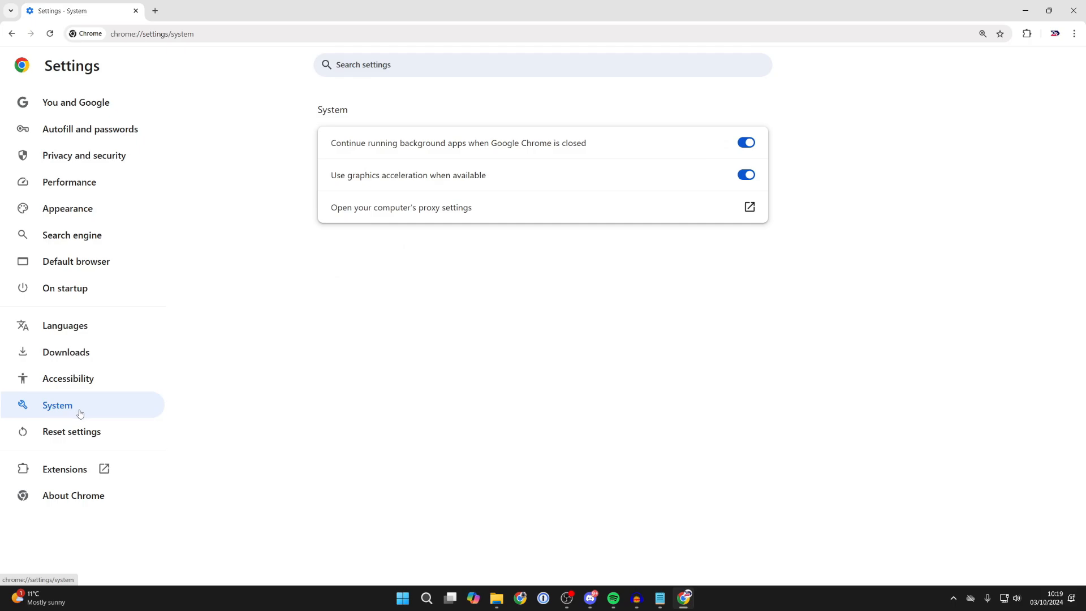
mouse_move(335, 185)
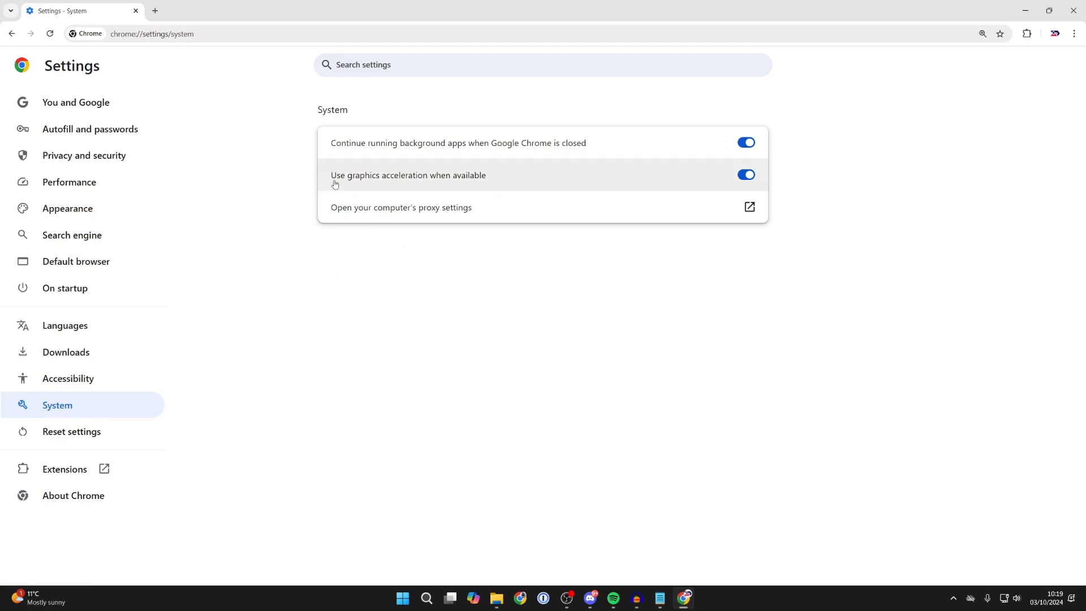
mouse_move(423, 185)
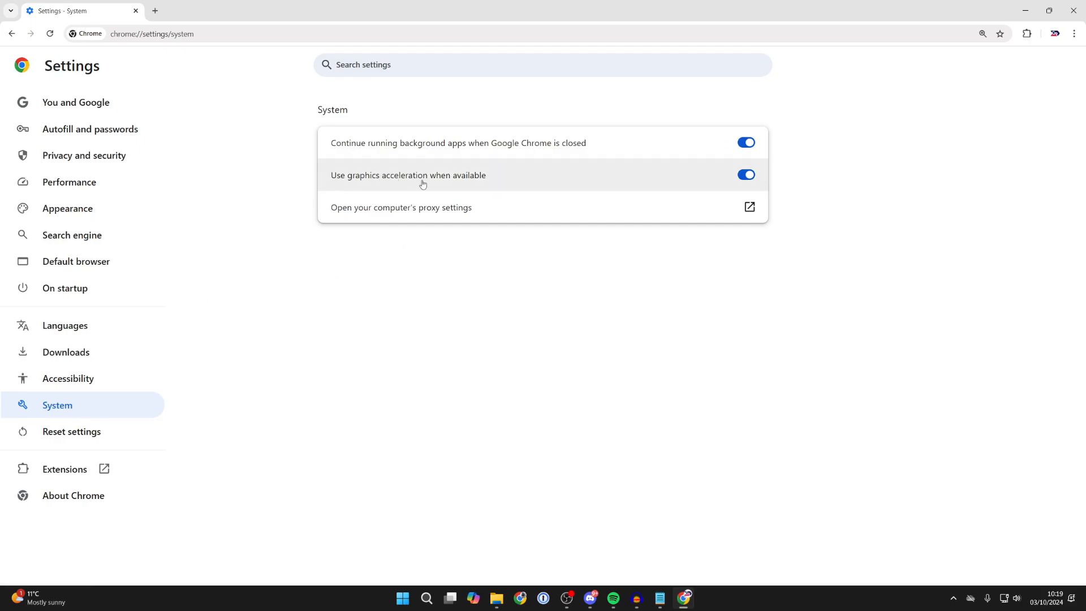
Step: Switch off 'Use graphics acceleration when available' in System settings
left_click(746, 175)
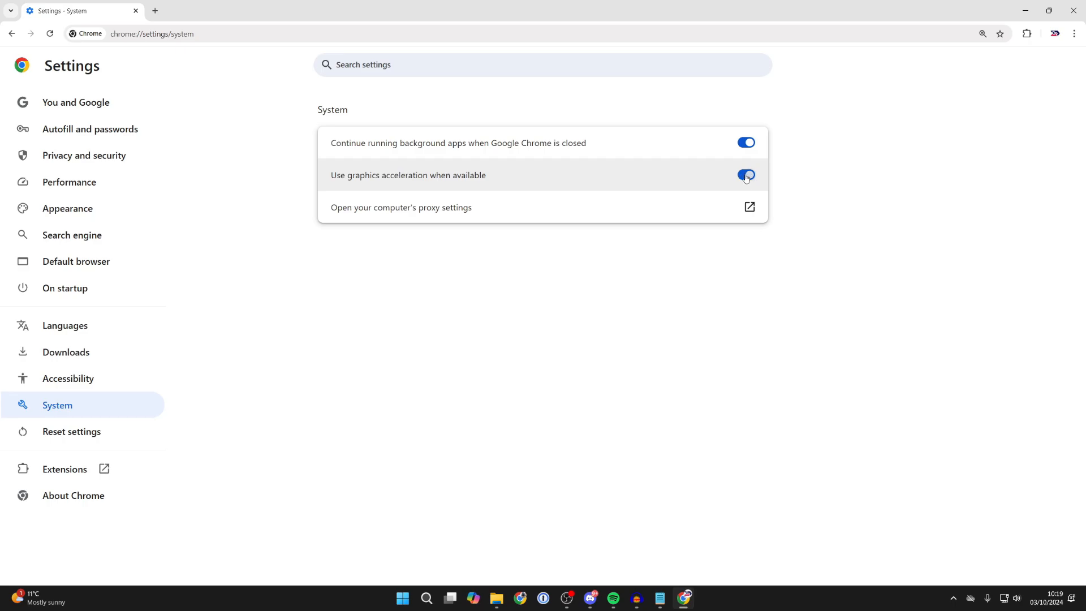
left_click(745, 175)
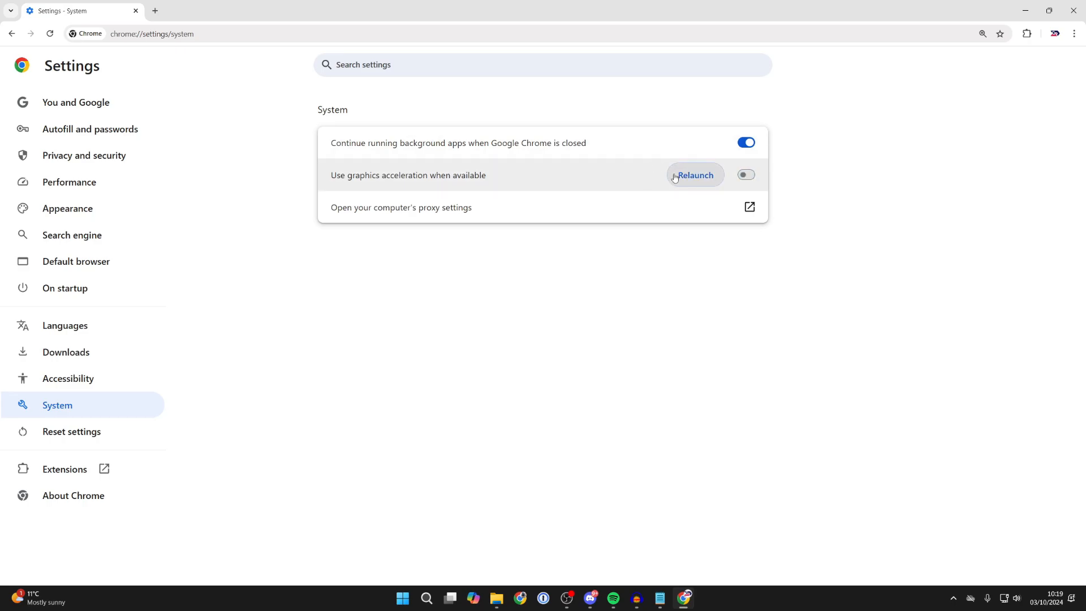
mouse_move(681, 177)
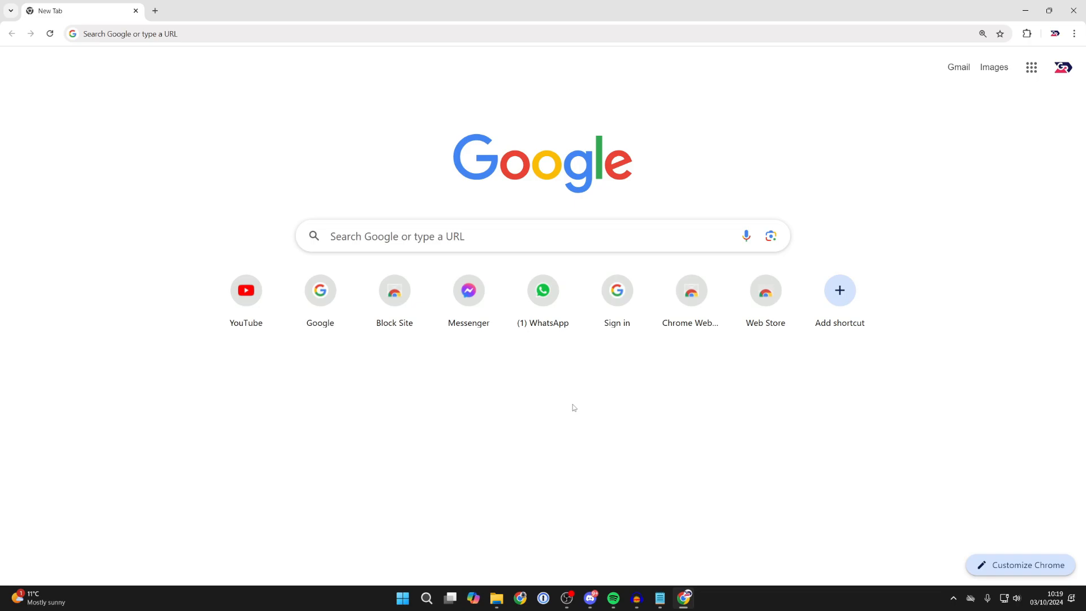
mouse_move(849, 113)
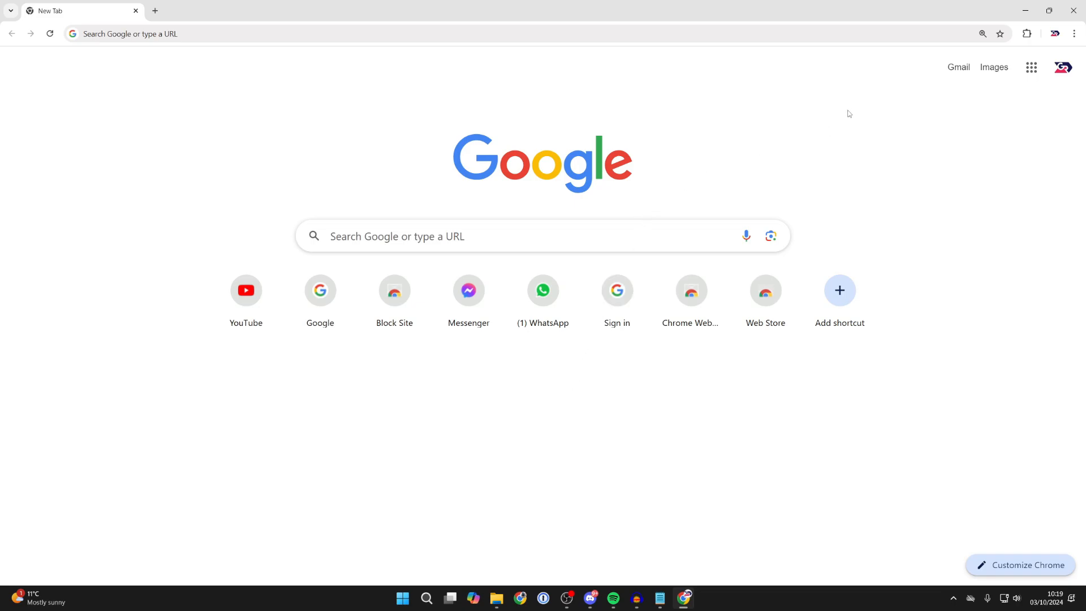
mouse_move(917, 87)
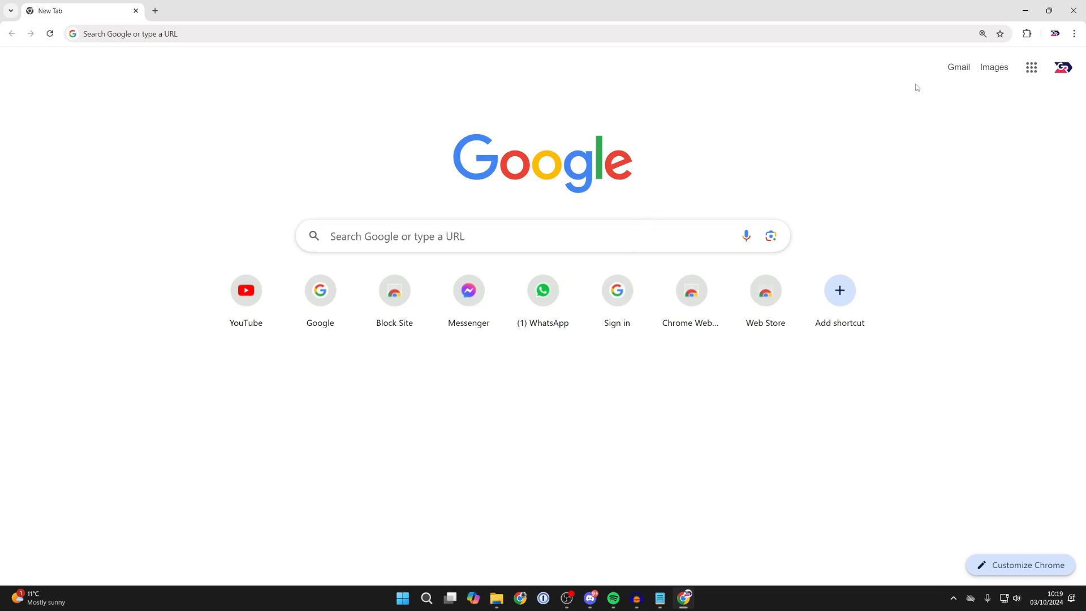
Step: Open Chrome's three-dot menu to reach the Extensions submenu
left_click(1074, 33)
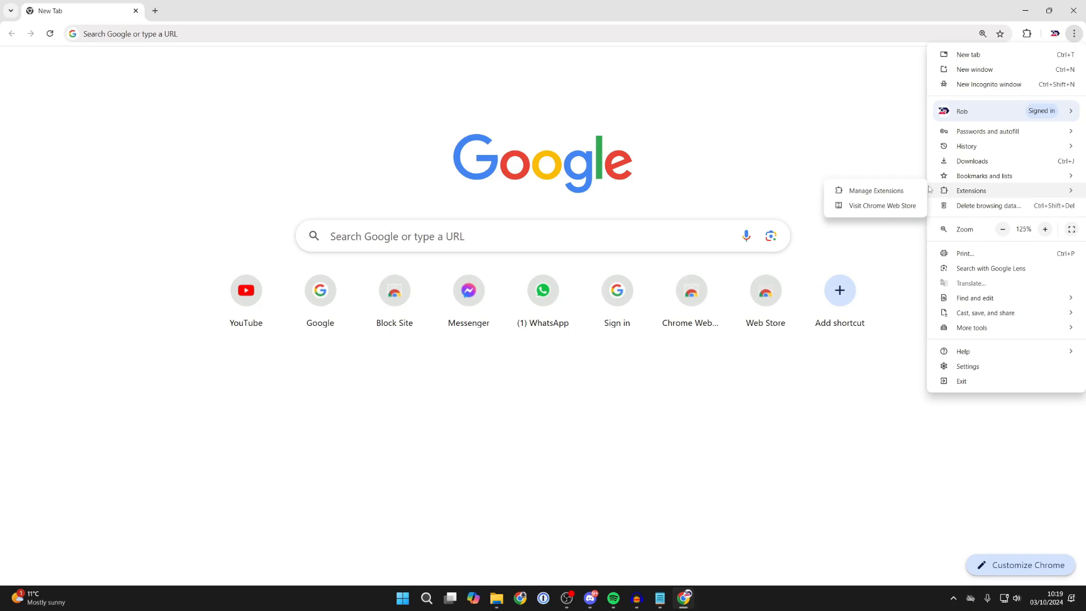
Step: On Manage Extensions, disable Block Site and Google Docs Offline, then return to the New Tab page
left_click(876, 191)
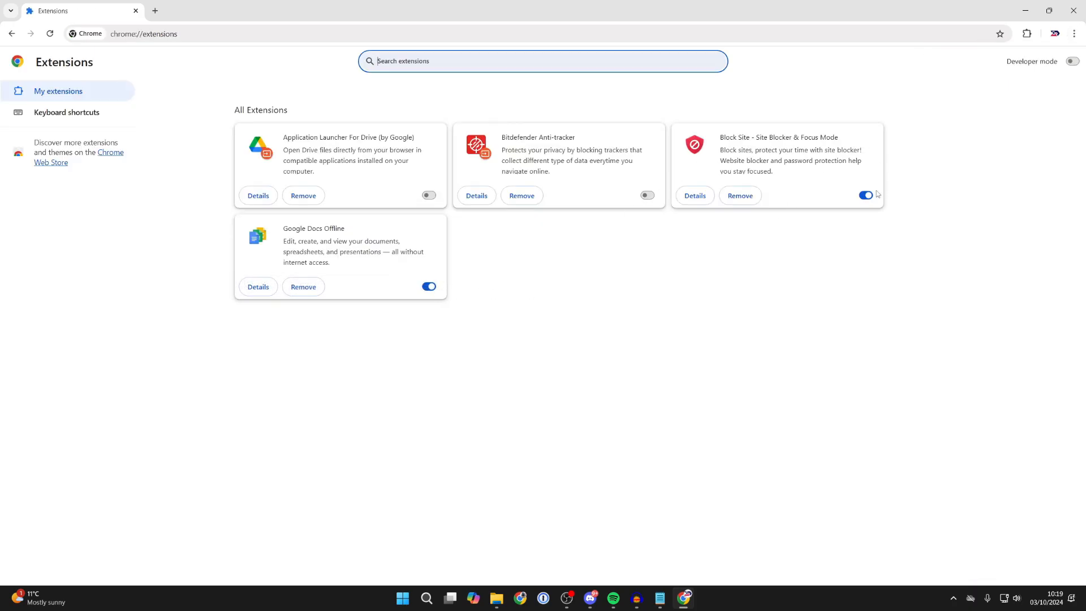
left_click(865, 195)
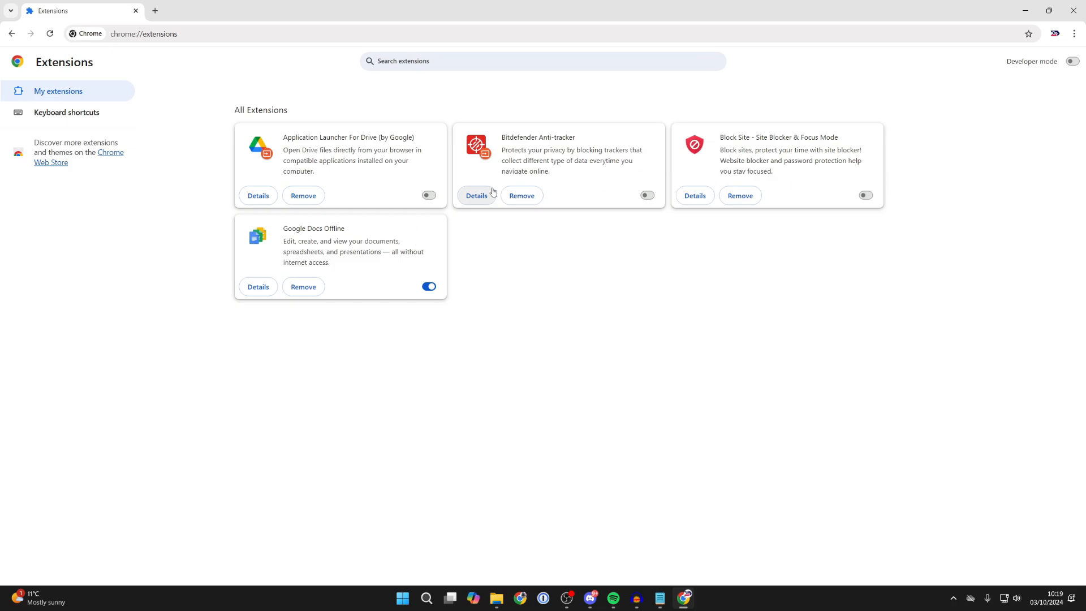
left_click(428, 286)
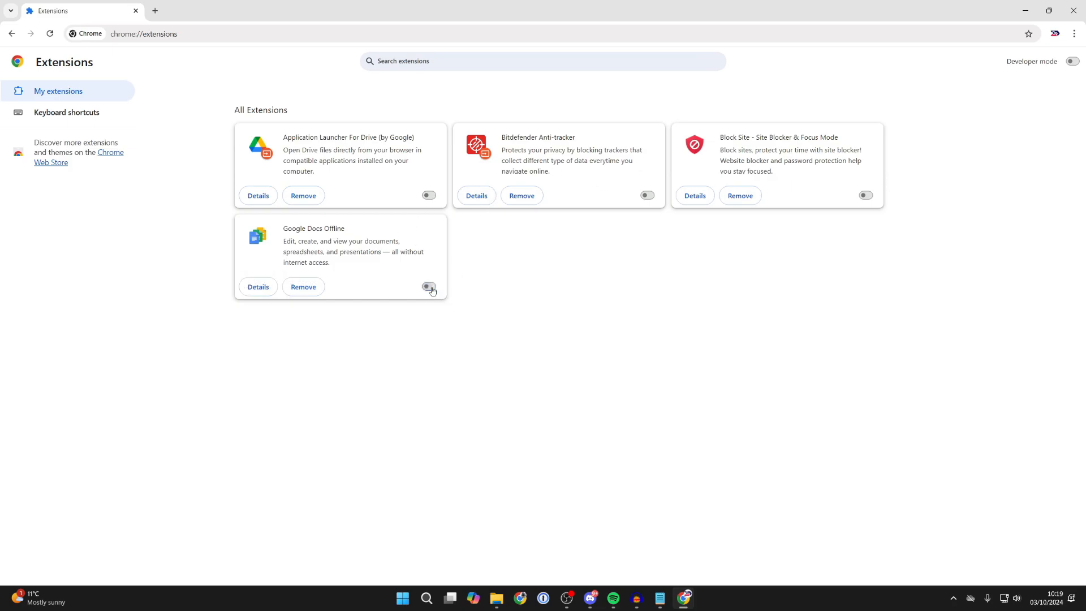
left_click(428, 286)
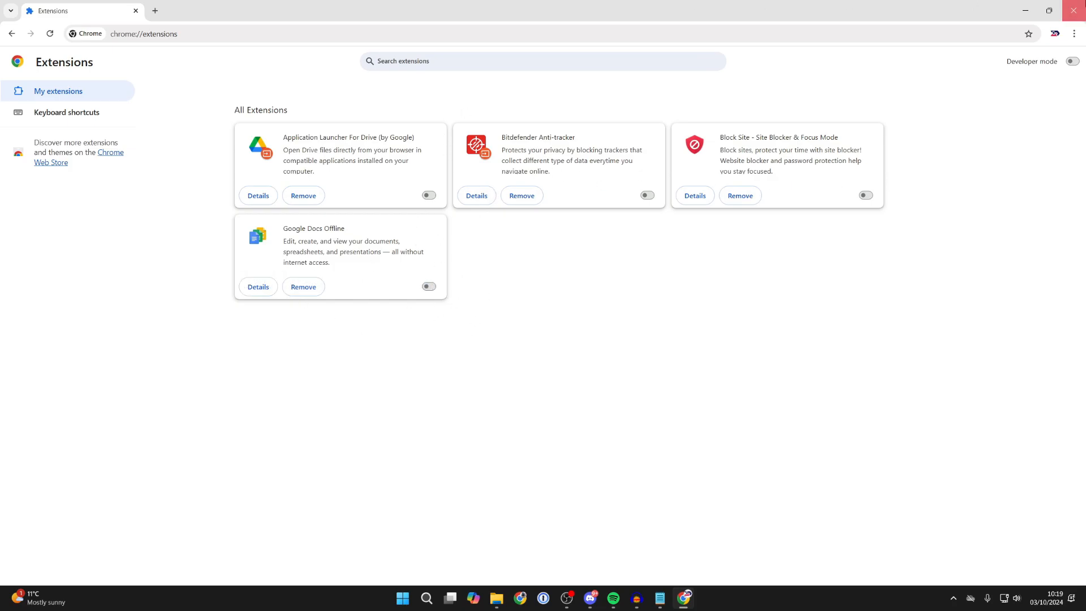
left_click(155, 10)
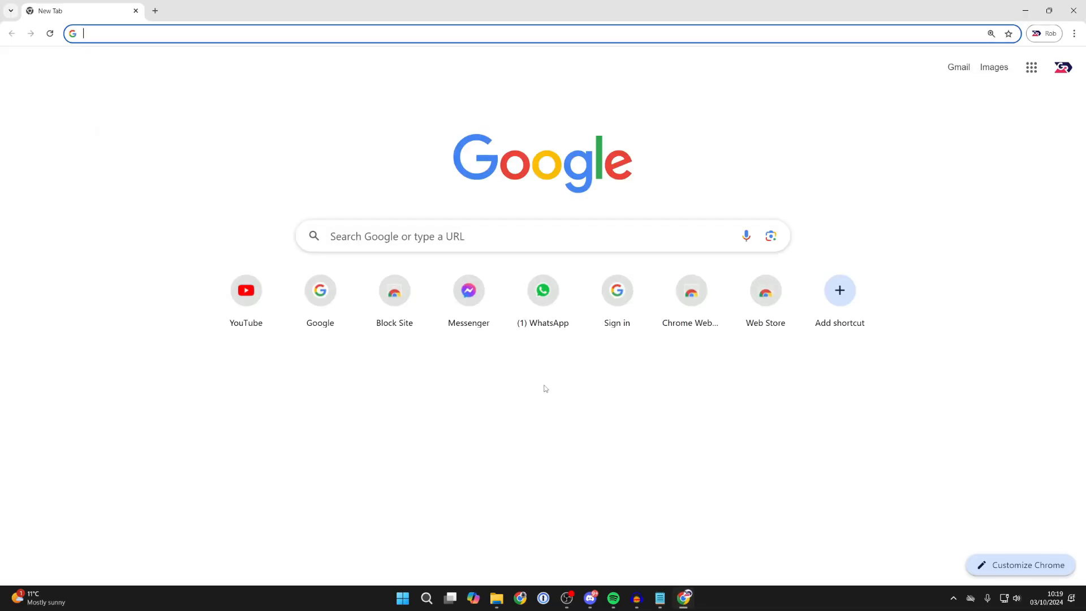
mouse_move(572, 404)
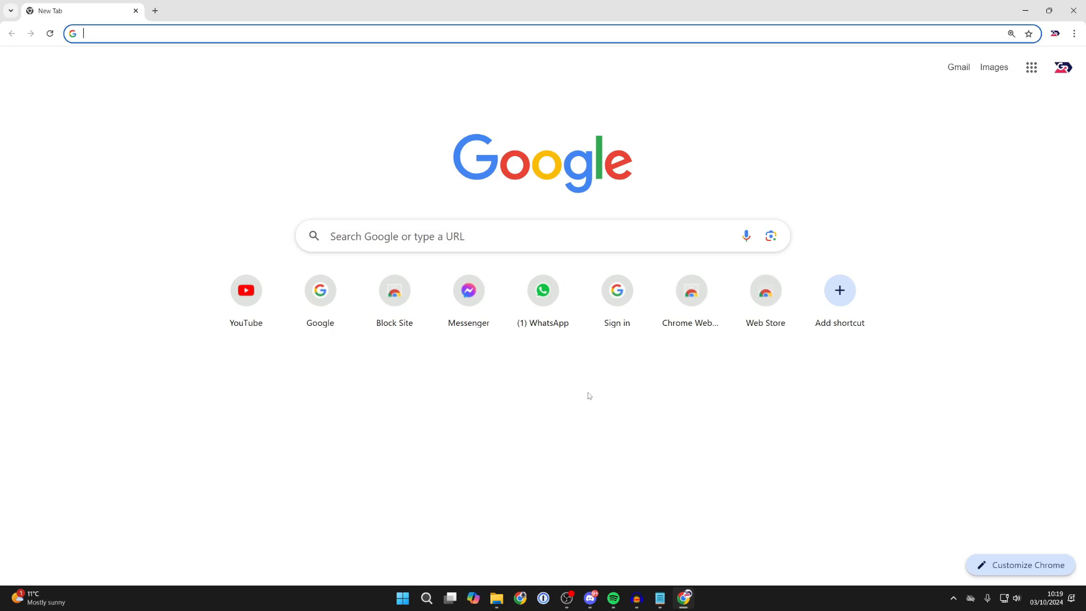
mouse_move(617, 347)
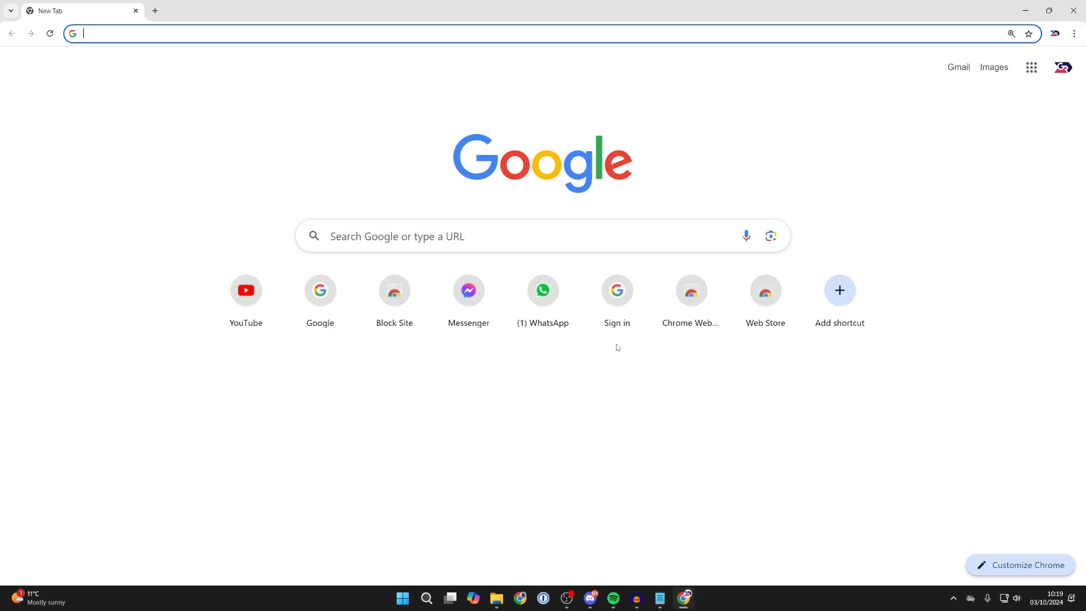